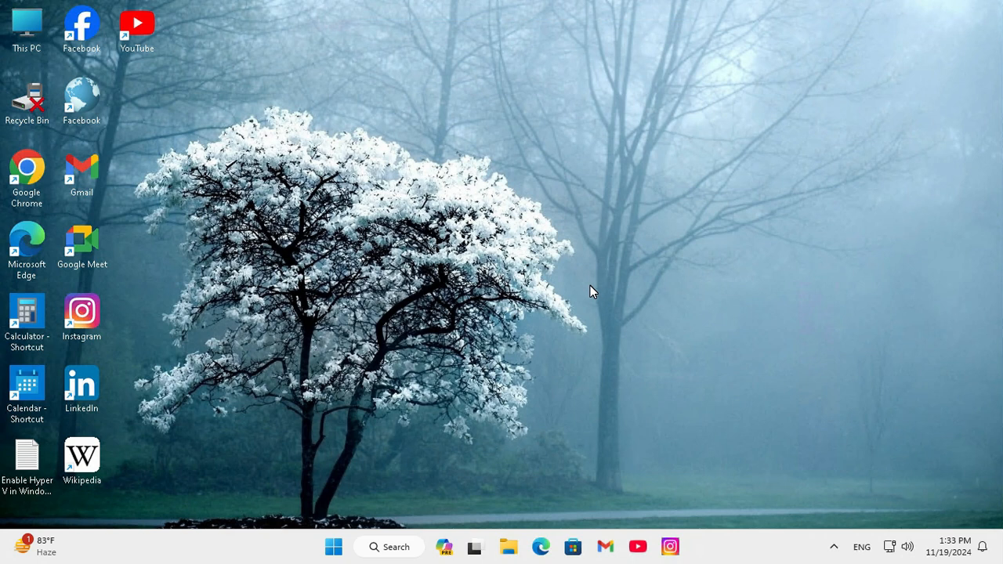
pyautogui.moveTo(423, 325)
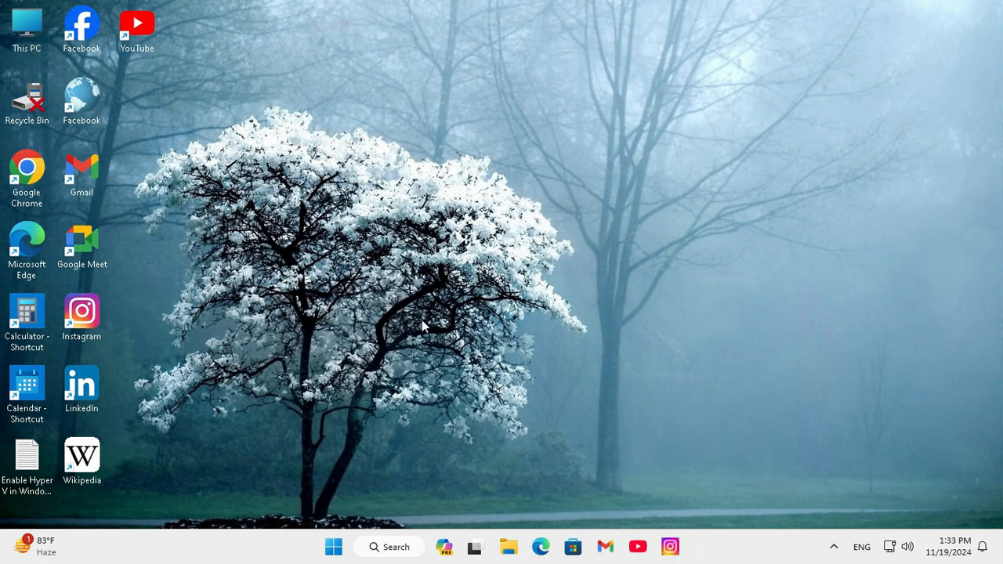
# - Bring up the Quick Link menu from the Start button
pyautogui.rightClick(332, 545)
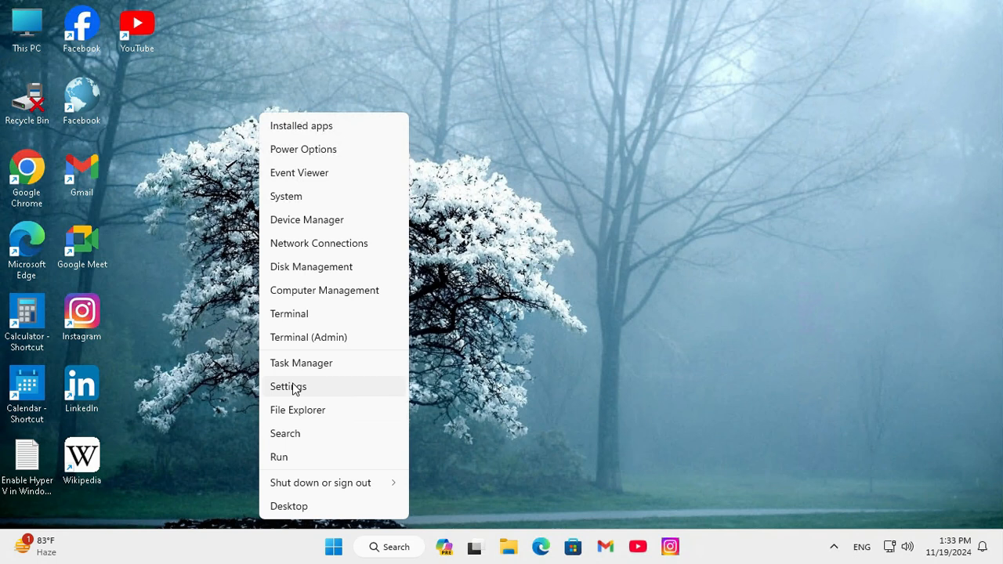
# - Go to Settings > Accessibility and reach the Keyboard entry under Interaction
pyautogui.click(289, 386)
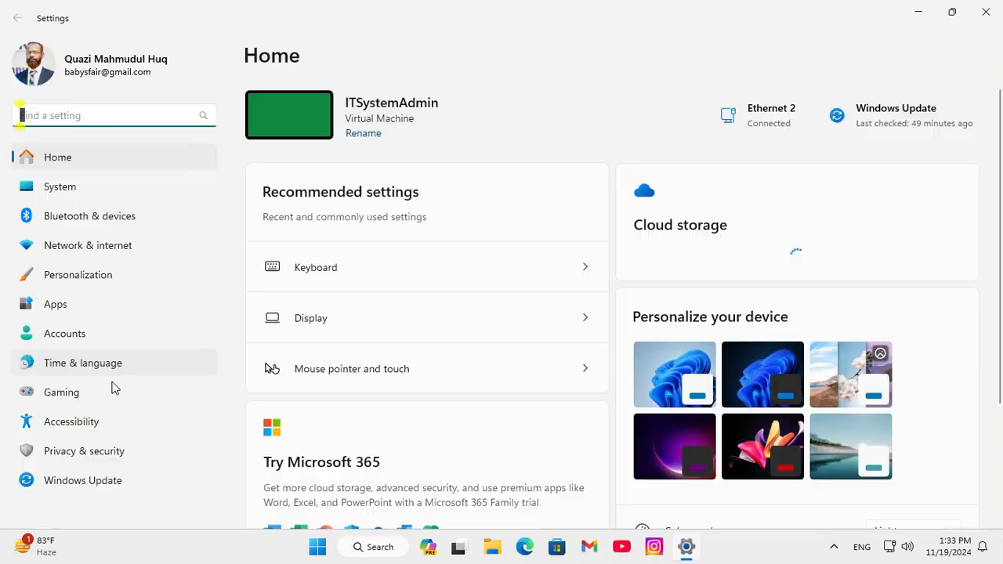
pyautogui.click(72, 421)
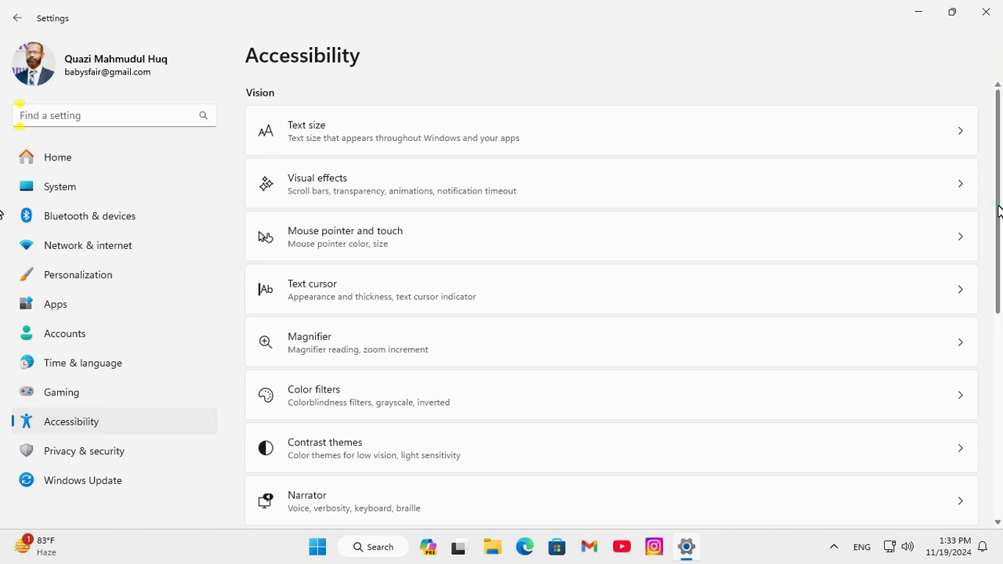
pyautogui.scroll(-3)
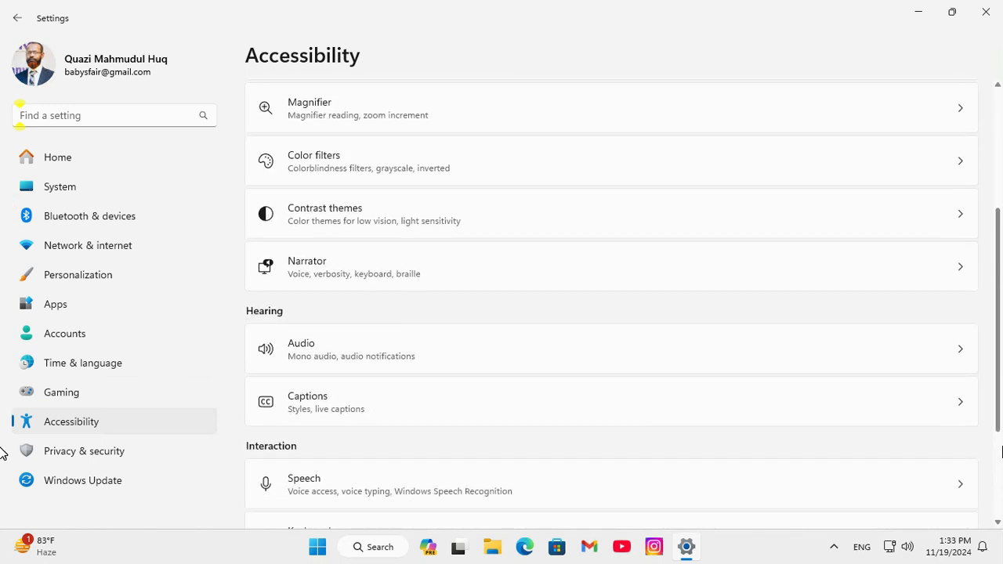
pyautogui.scroll(-3)
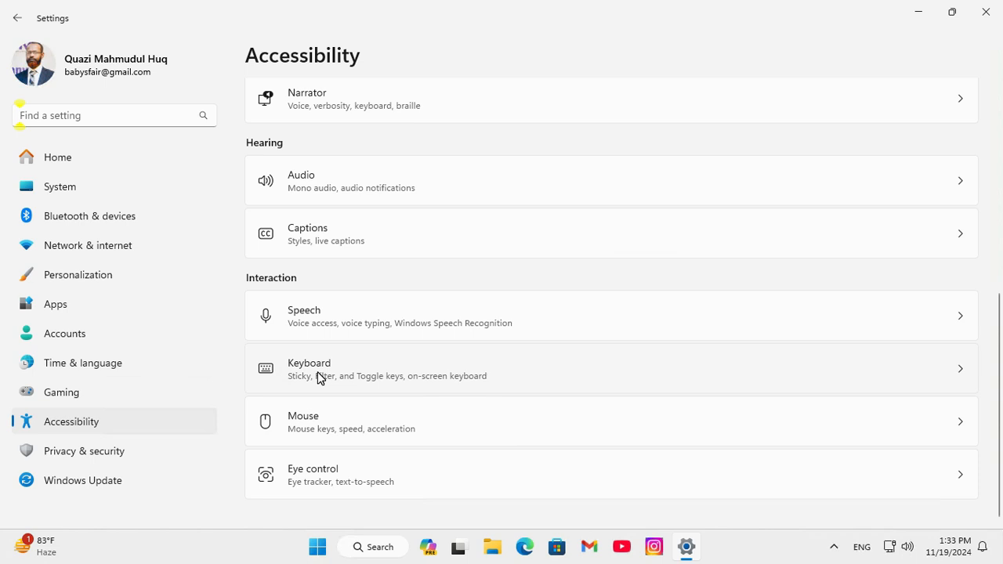
pyautogui.click(327, 368)
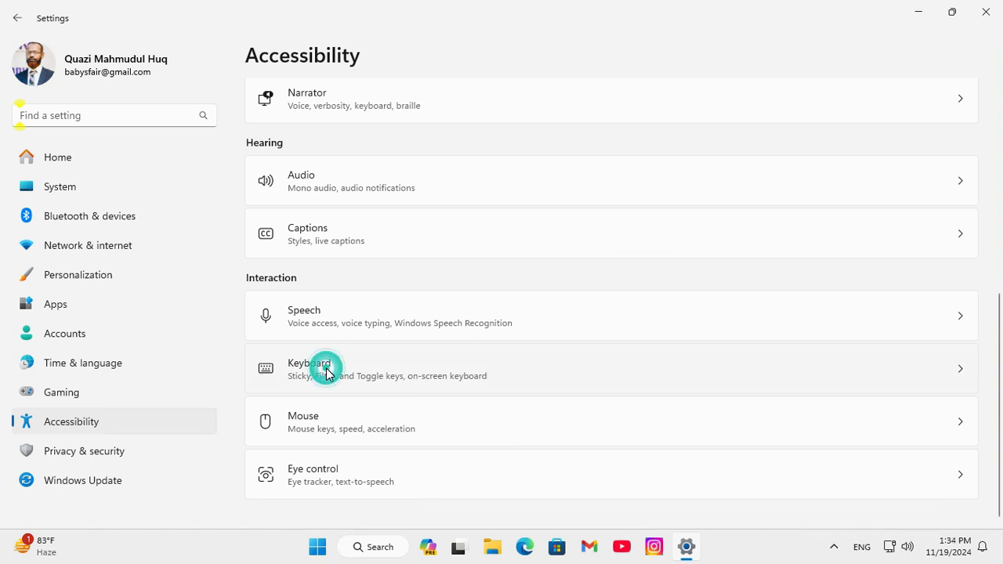
# - Switch the On-screen keyboard toggle to On so the keyboard appears
pyautogui.click(329, 368)
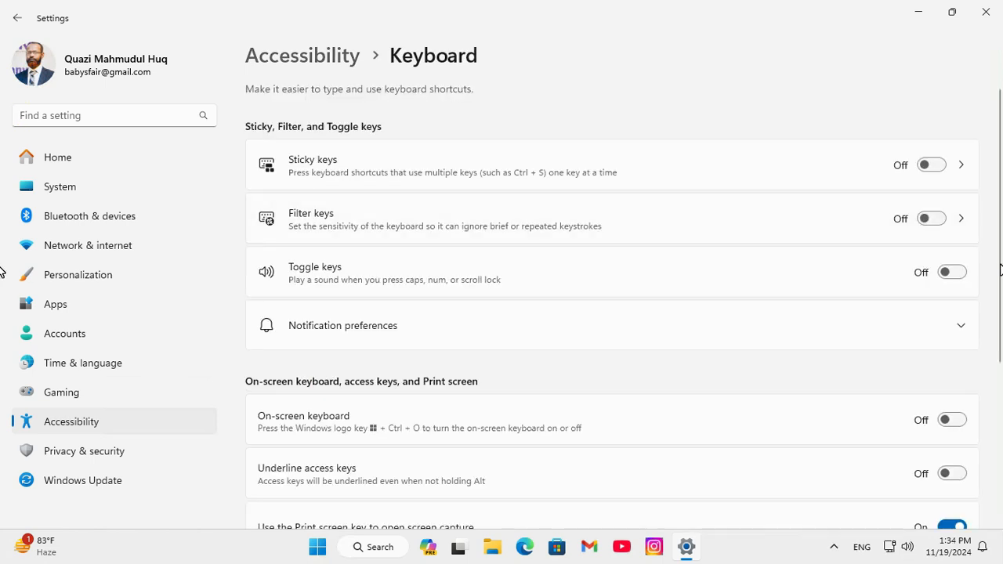
pyautogui.scroll(-3)
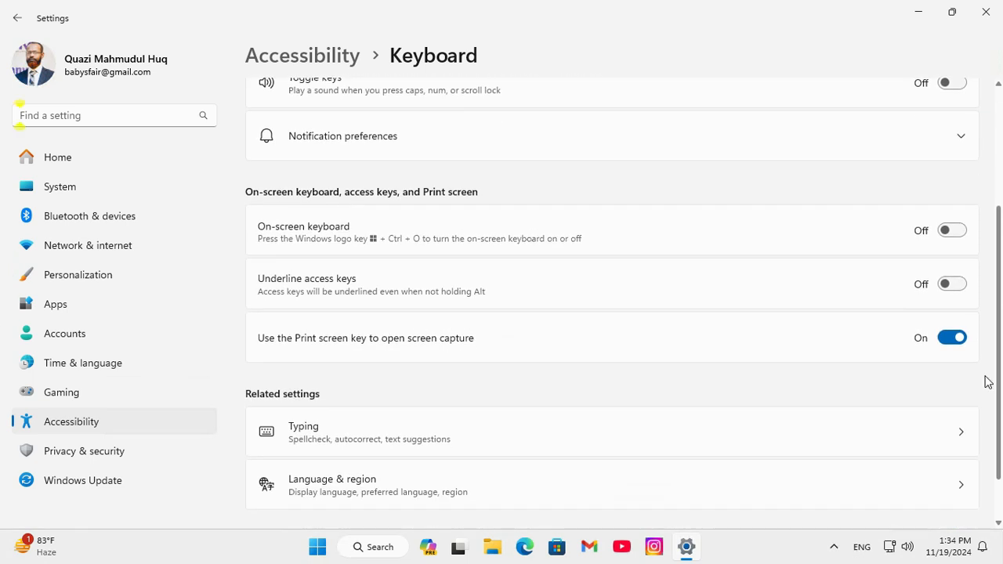
pyautogui.moveTo(338, 243)
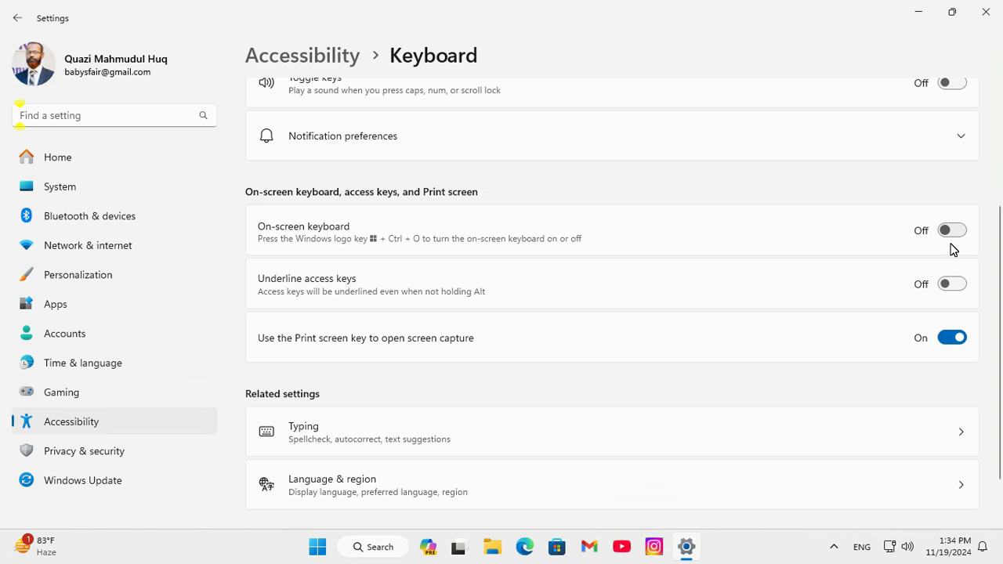
pyautogui.click(952, 229)
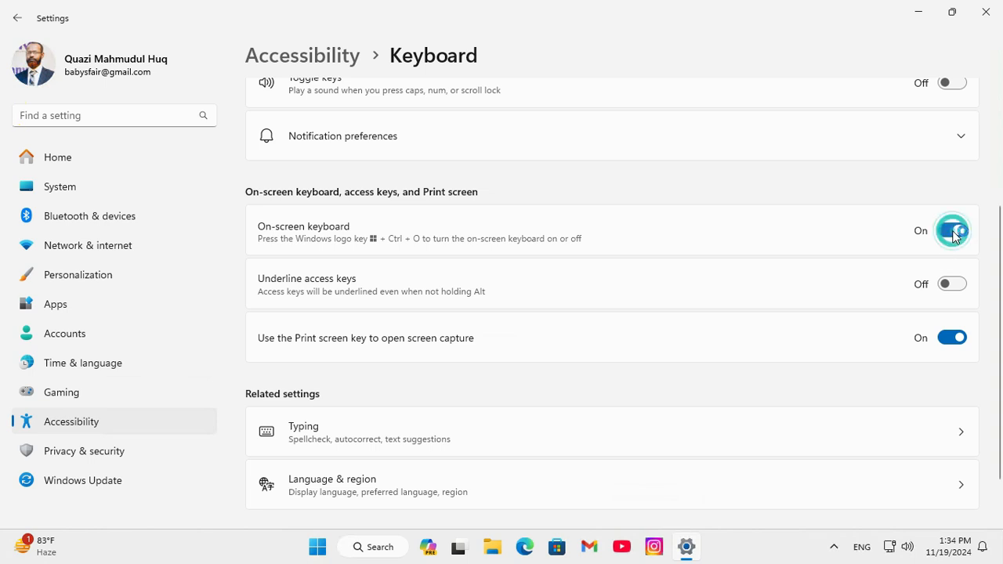
pyautogui.click(950, 231)
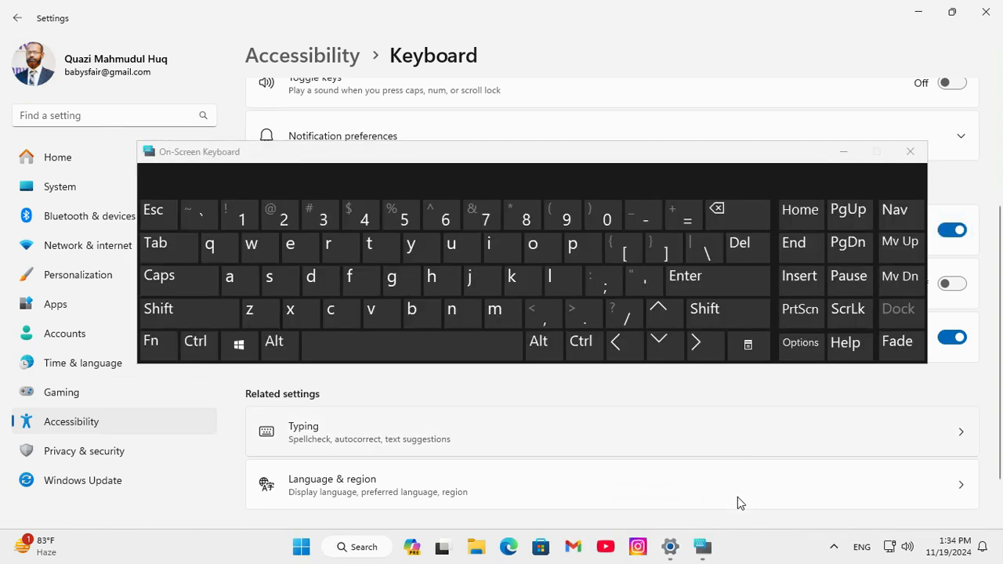
pyautogui.moveTo(702, 545)
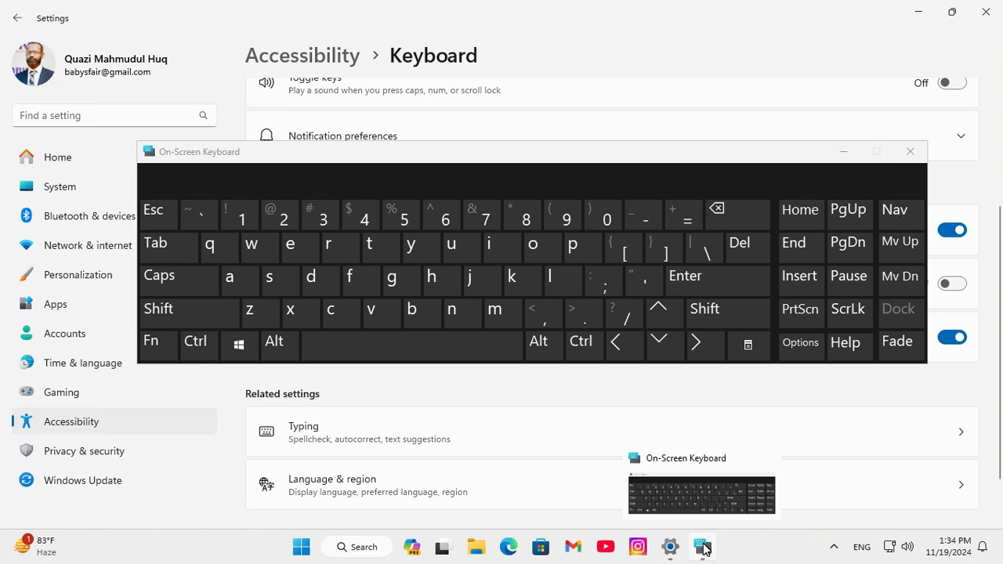
# - Pin the On-Screen Keyboard to the taskbar from its icon menu, then close it
pyautogui.rightClick(702, 545)
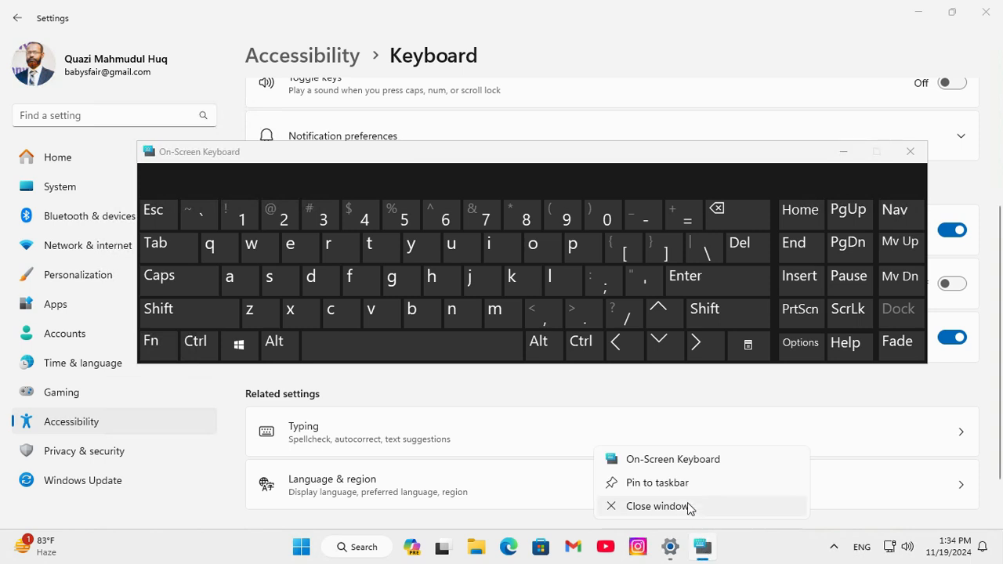
pyautogui.moveTo(657, 483)
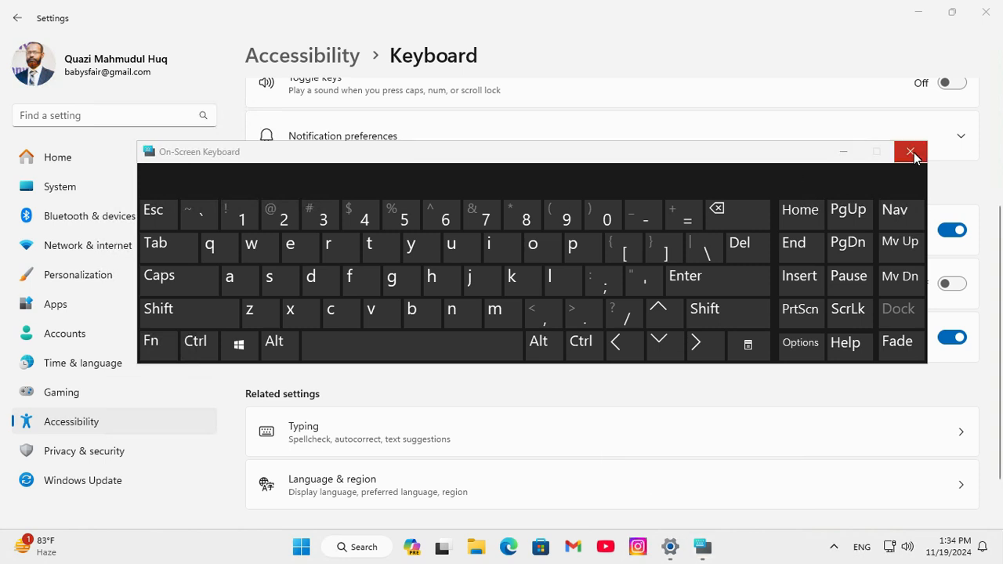
pyautogui.click(910, 150)
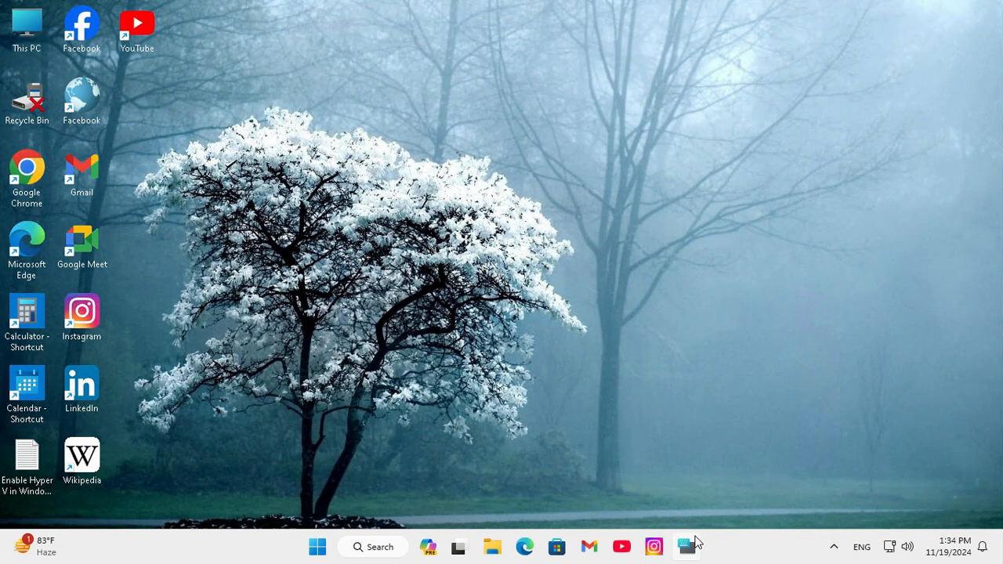
pyautogui.moveTo(684, 546)
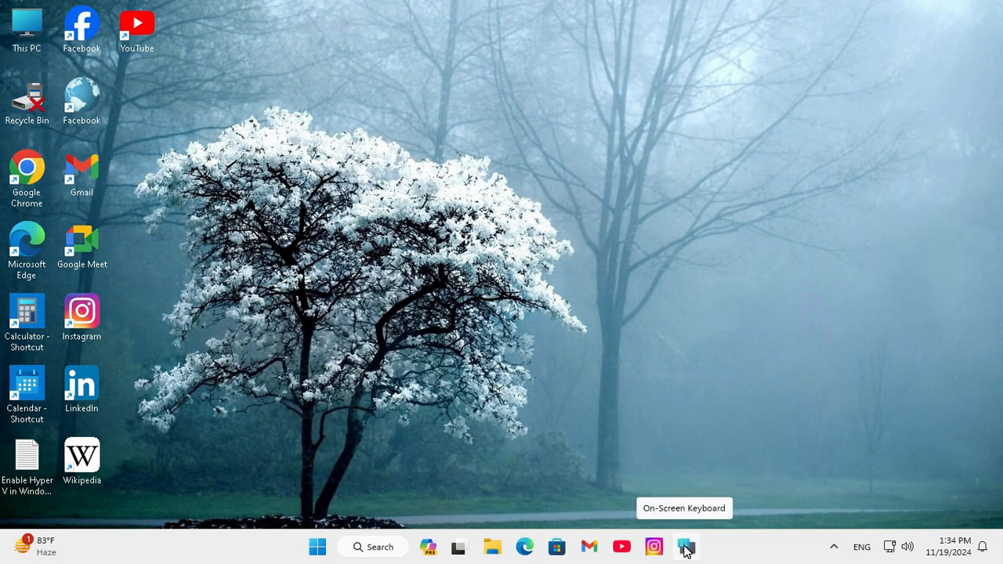
# - Launch the On-Screen Keyboard from its pinned taskbar icon
pyautogui.click(686, 546)
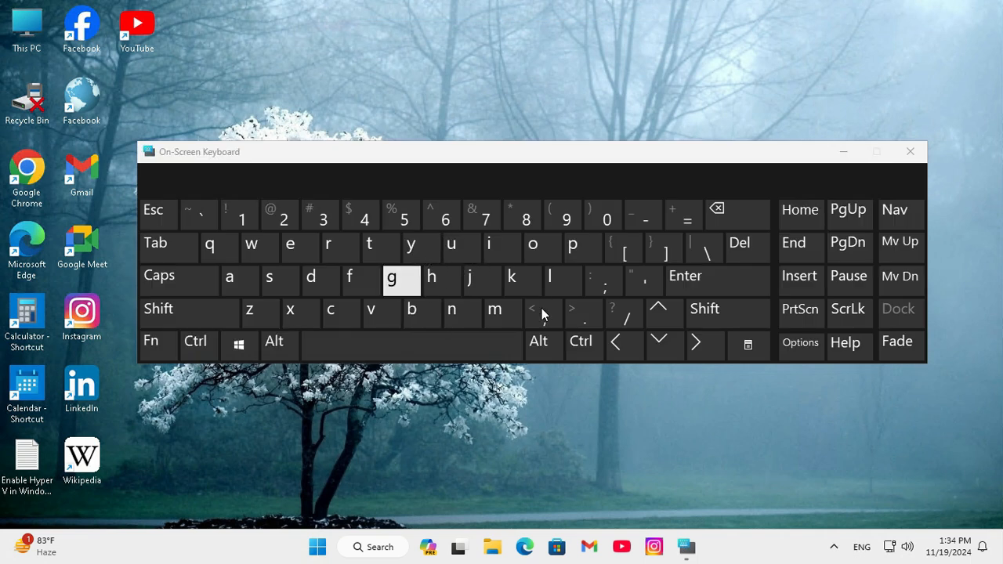
pyautogui.moveTo(604, 281)
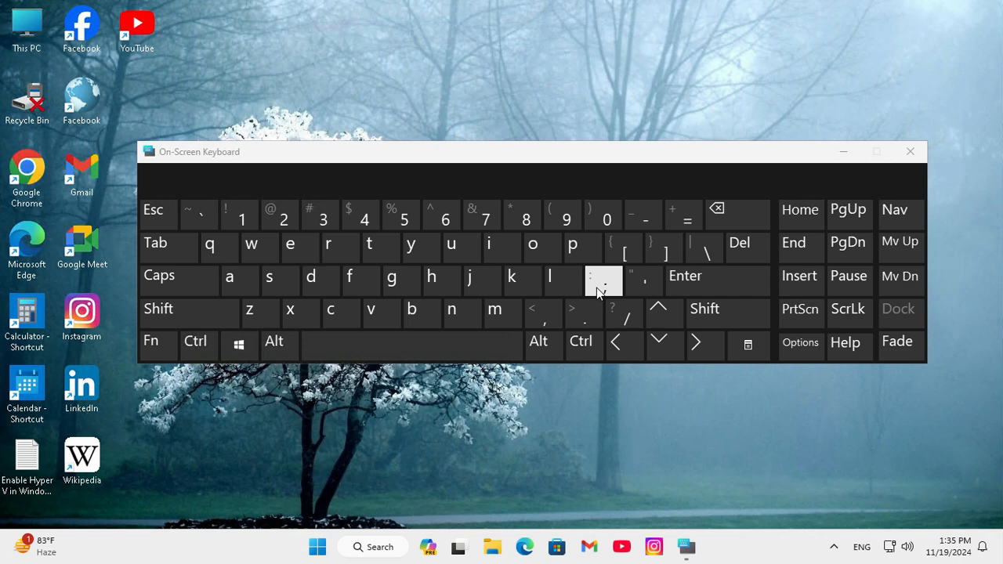